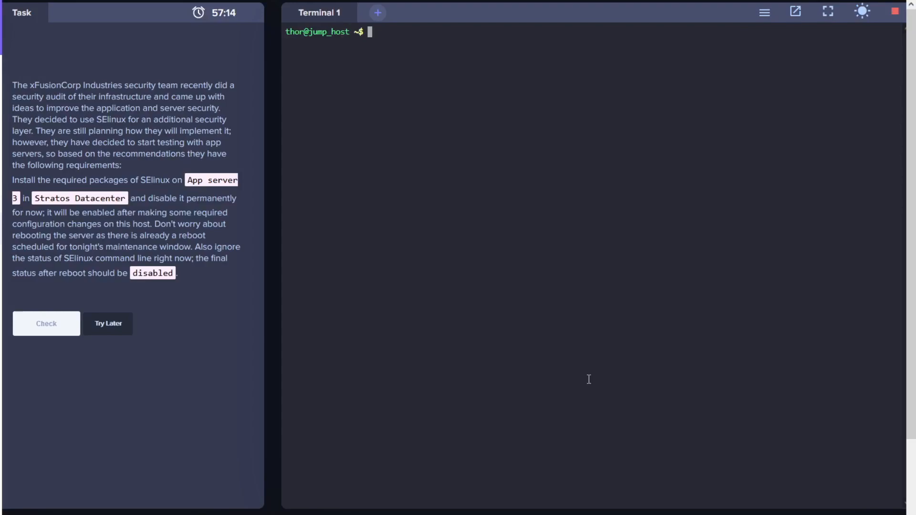
SSH to stapp03 as banner, authenticate, and become root with sudo su -
text(ssh ba)
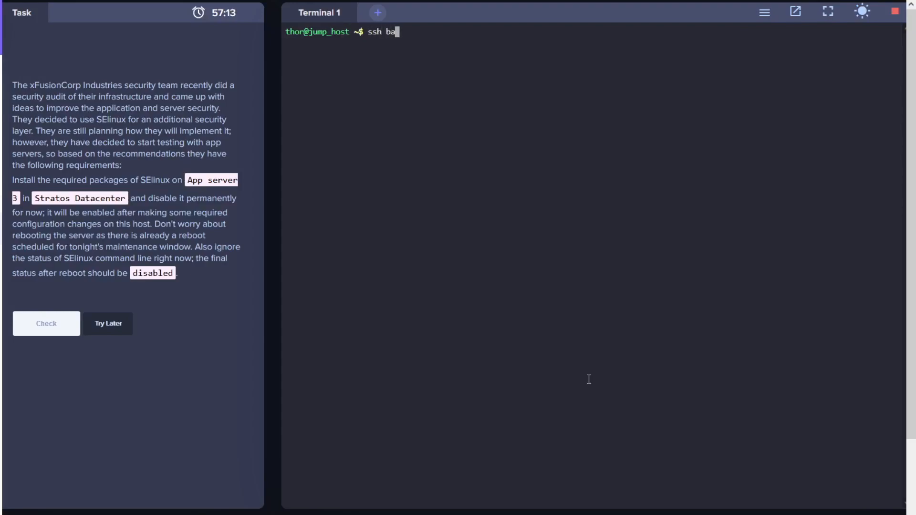
text(nner@stapp03)
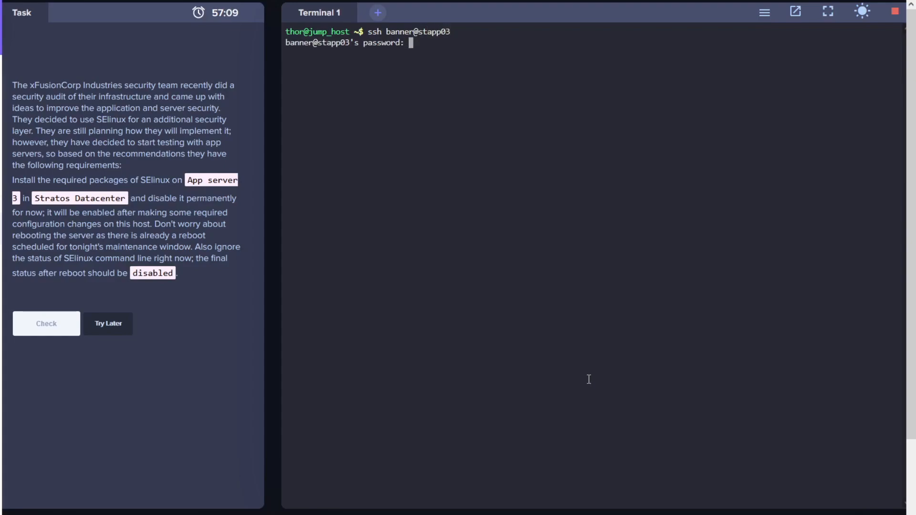
key(Enter)
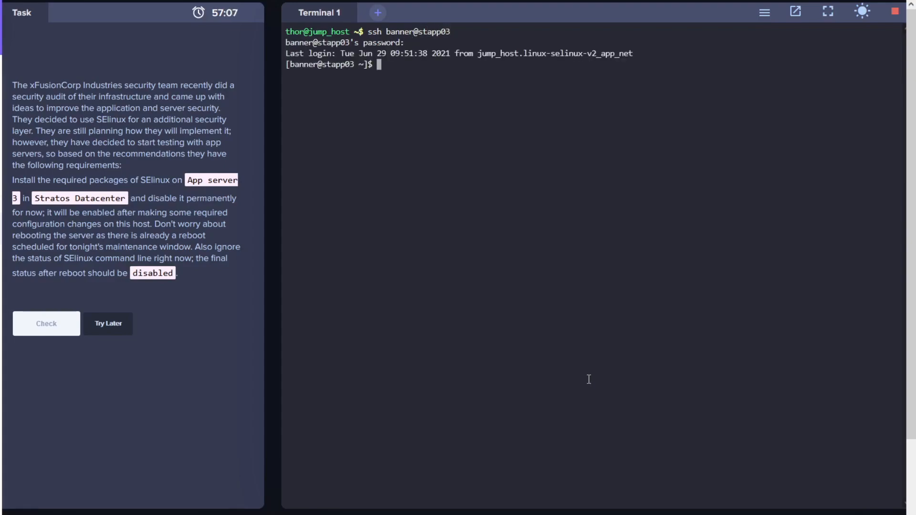
text(sudo su -)
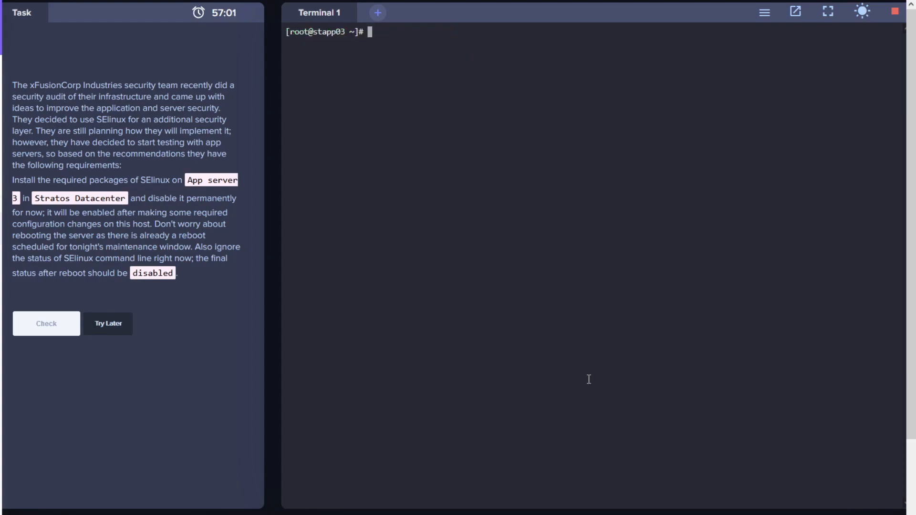
Install all selinux* packages with yum as root
text(yum install s)
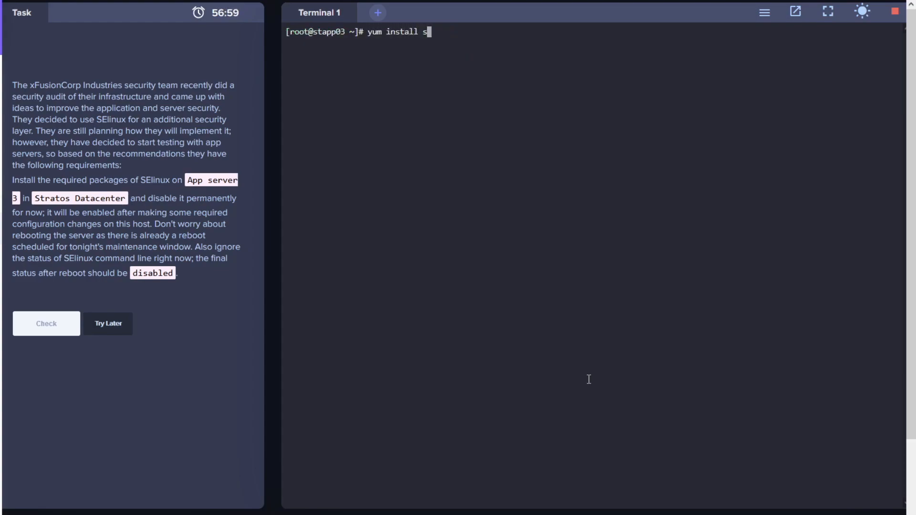
text(elinux*)
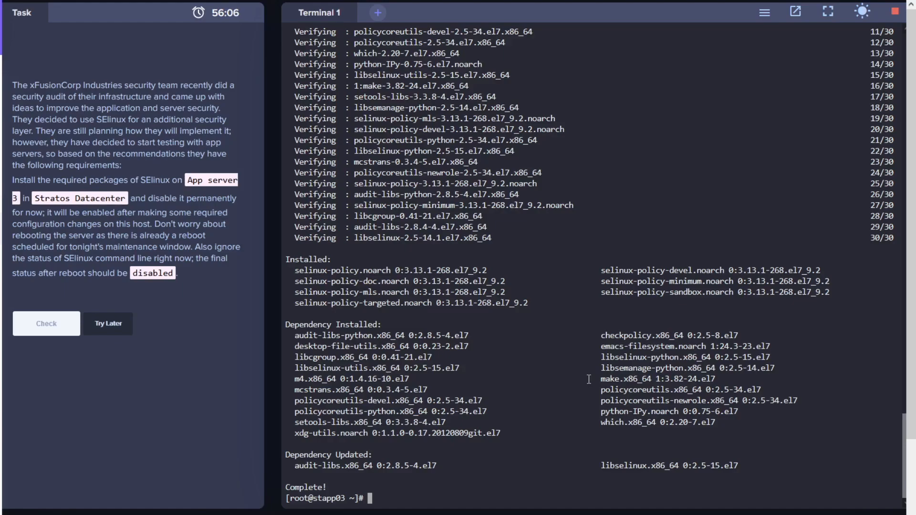
Edit /etc/selinux/config in vi so SELINUX=disabled
text(vi /etc)
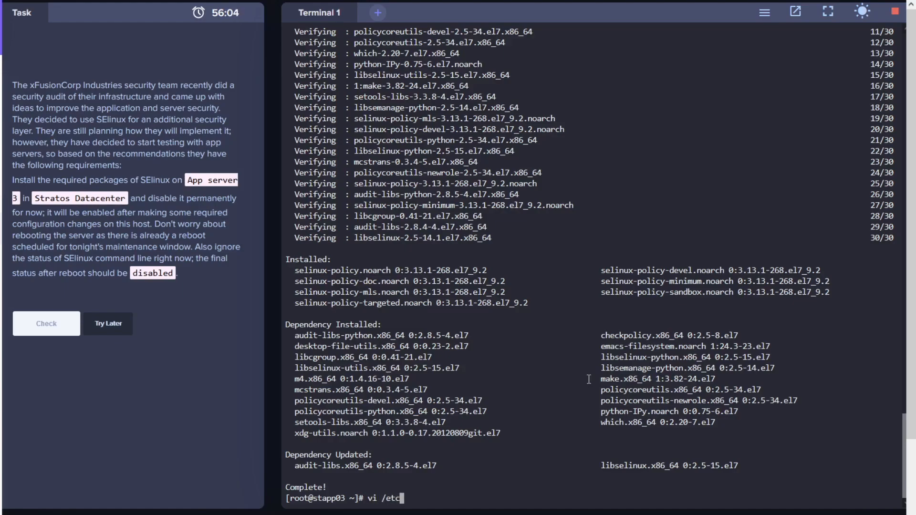
text(/se)
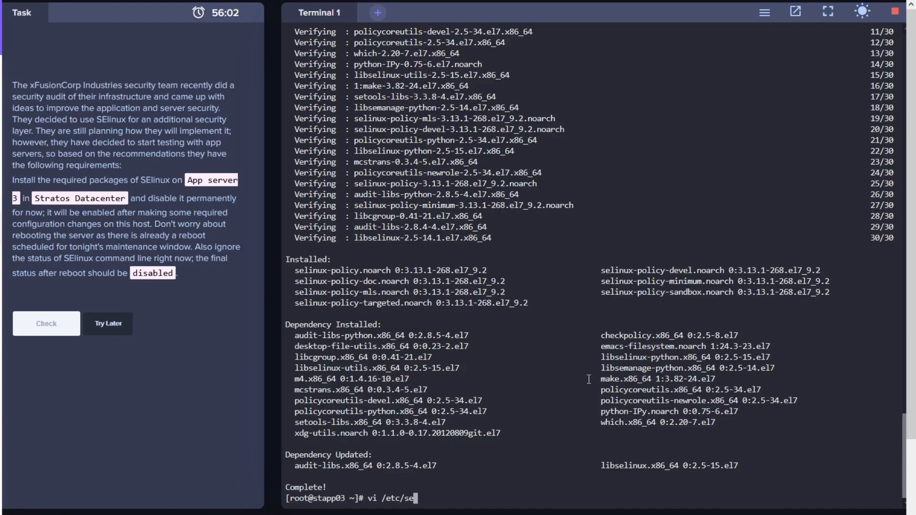
key(Tab)
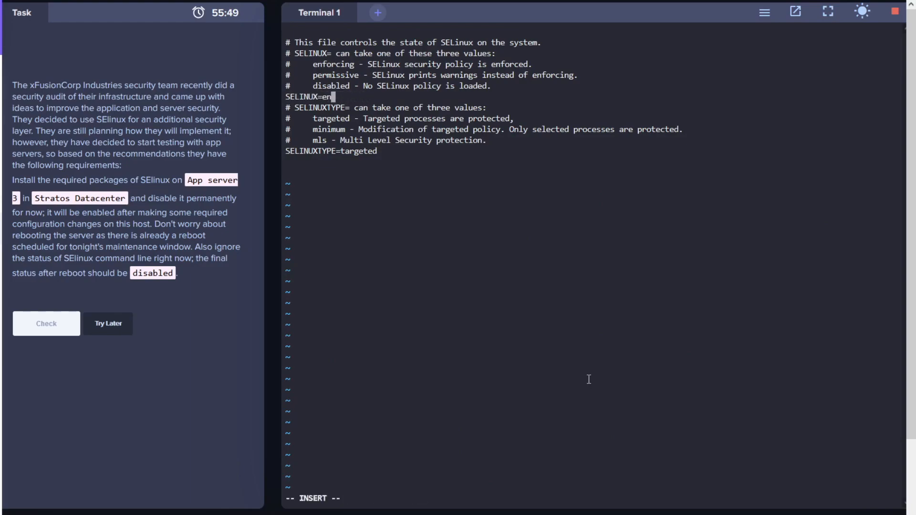
text(dis)
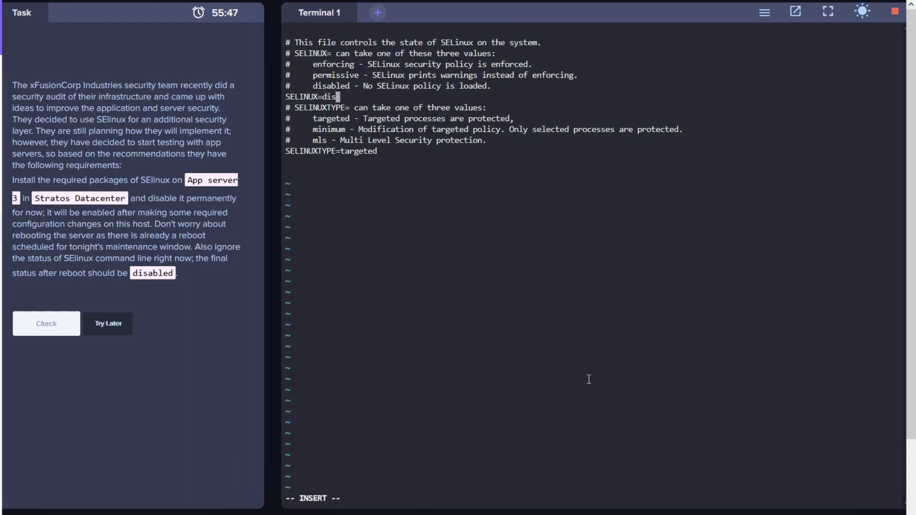
text(abled)
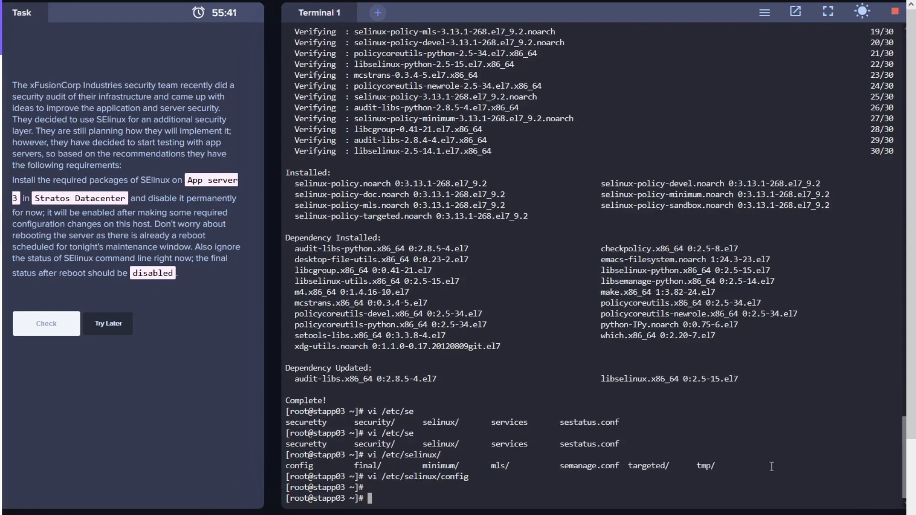
Submit the task as finished via the Check button
click(46, 324)
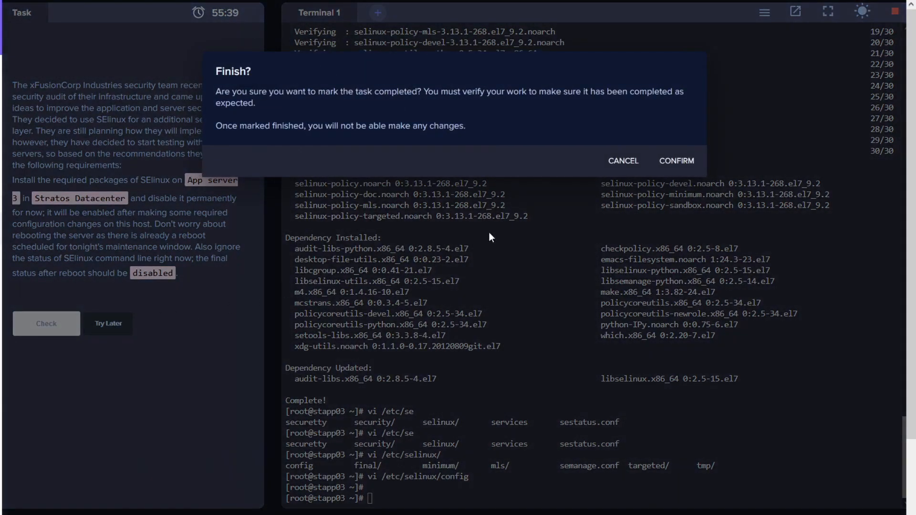